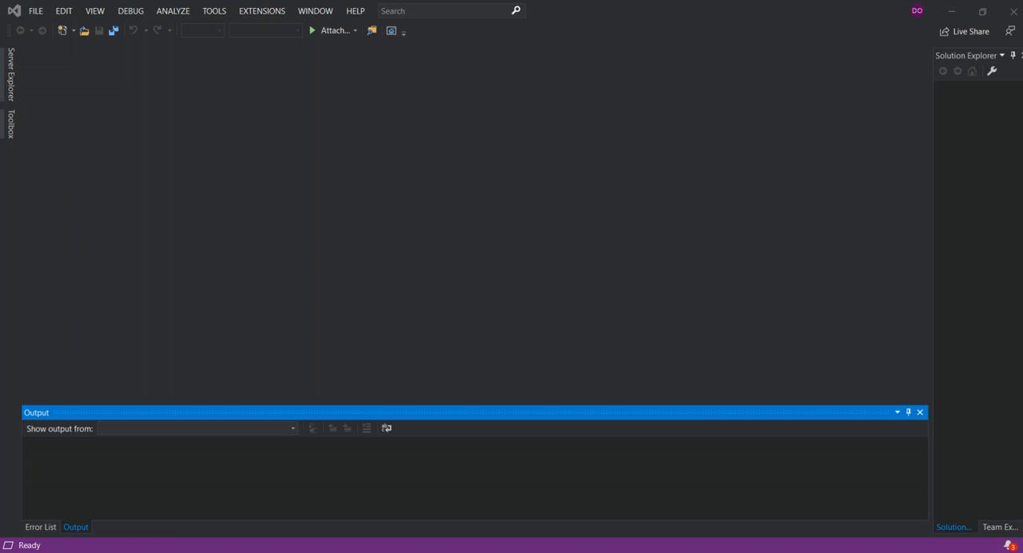
mouse_move(670, 183)
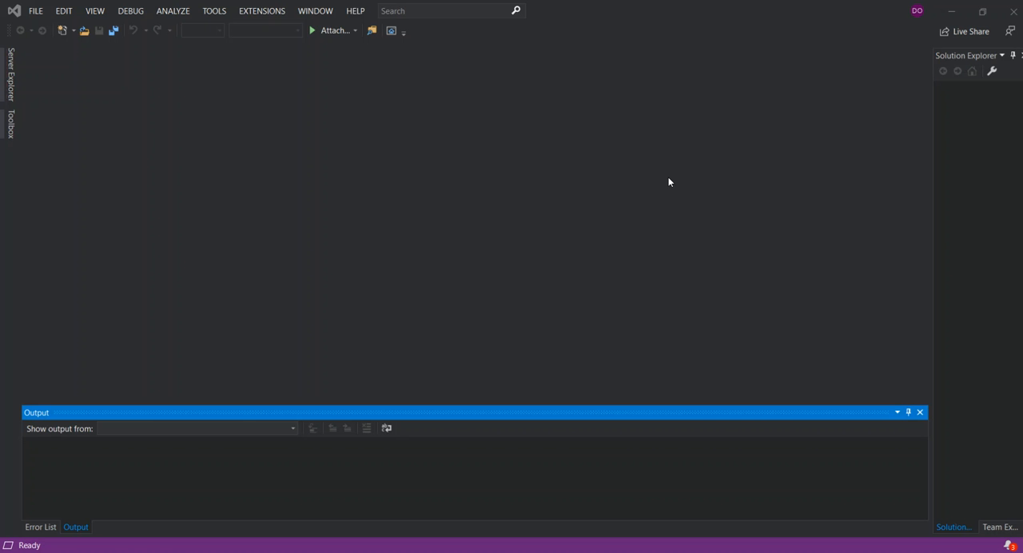
mouse_move(728, 192)
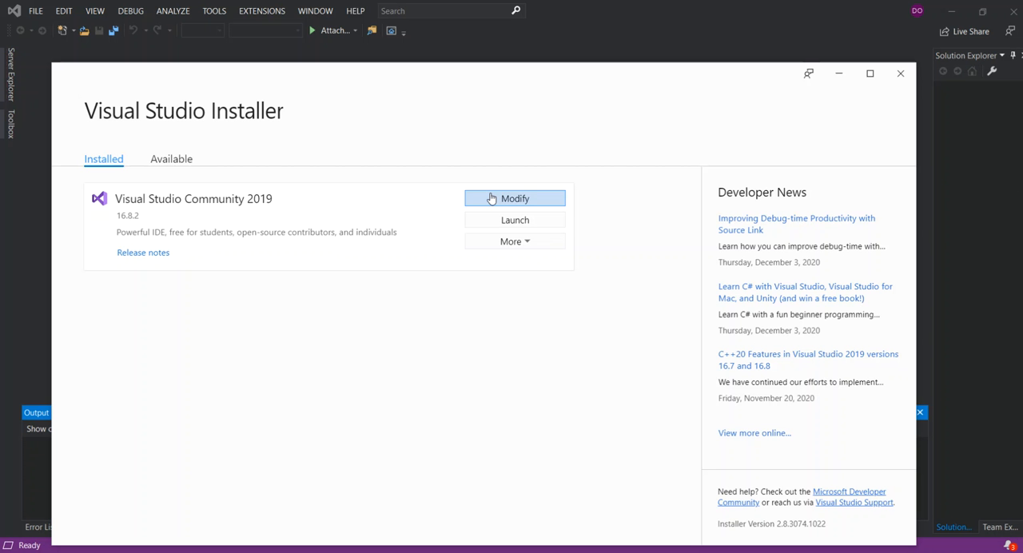
Review the Community 2019 workloads via Modify, then minimize the installer
click(514, 198)
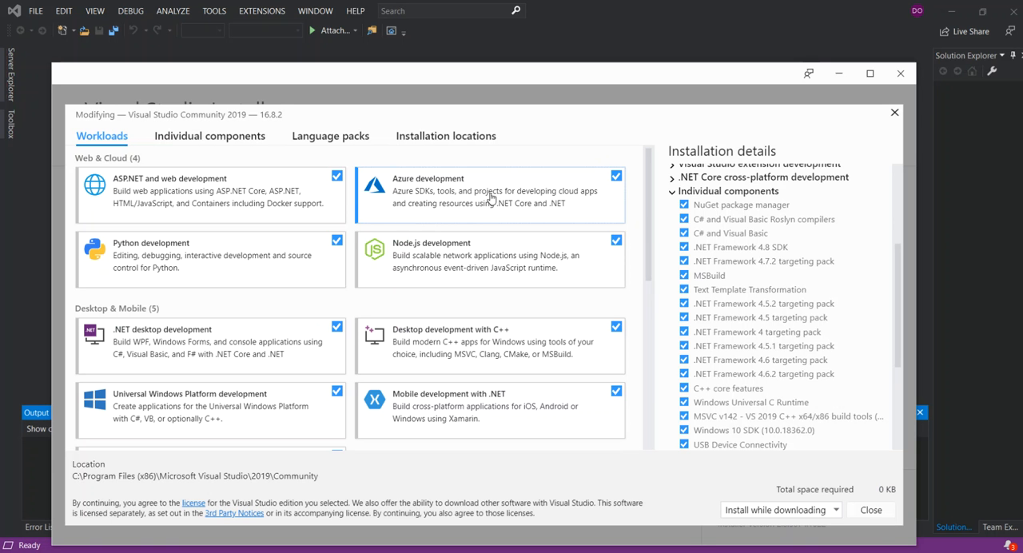
mouse_move(163, 198)
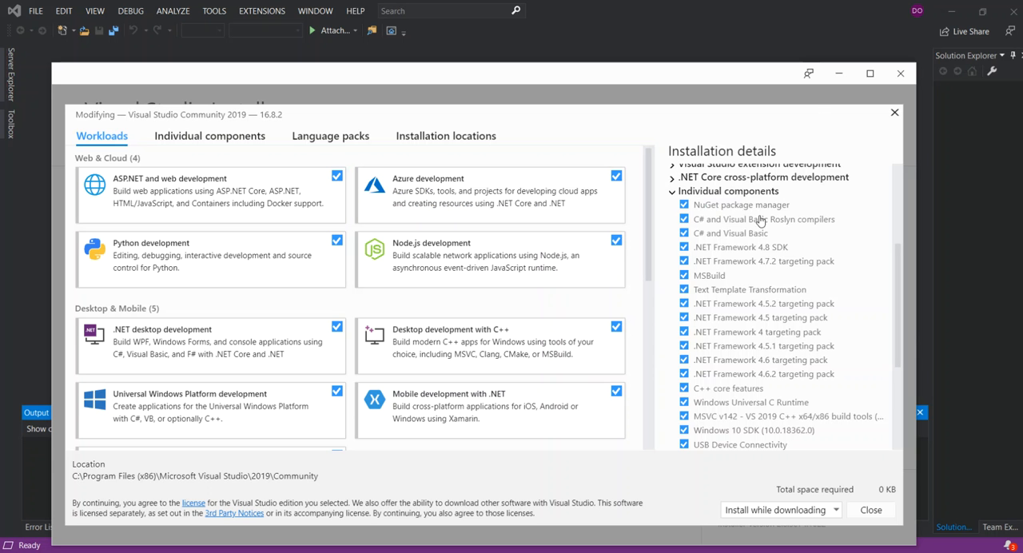
mouse_move(838, 73)
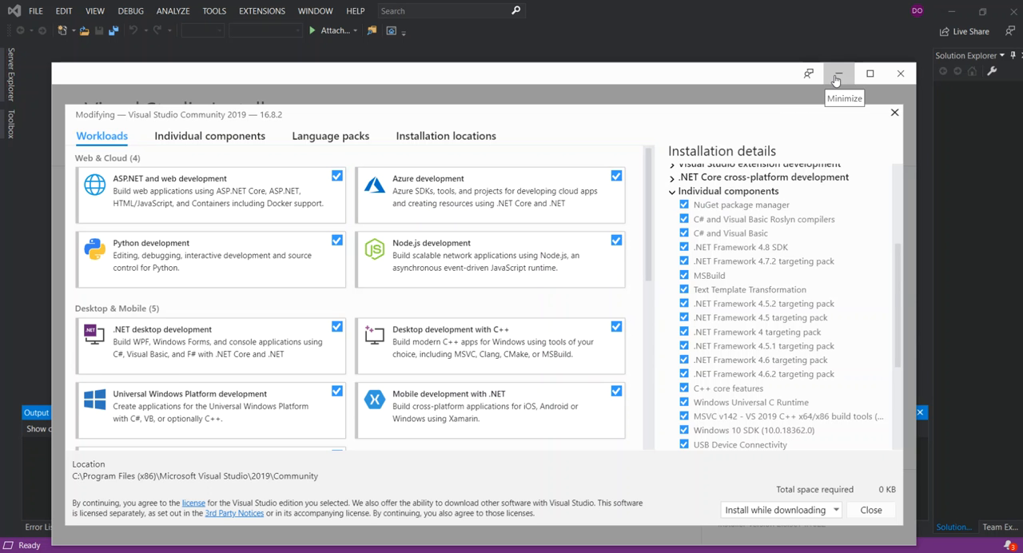
click(837, 74)
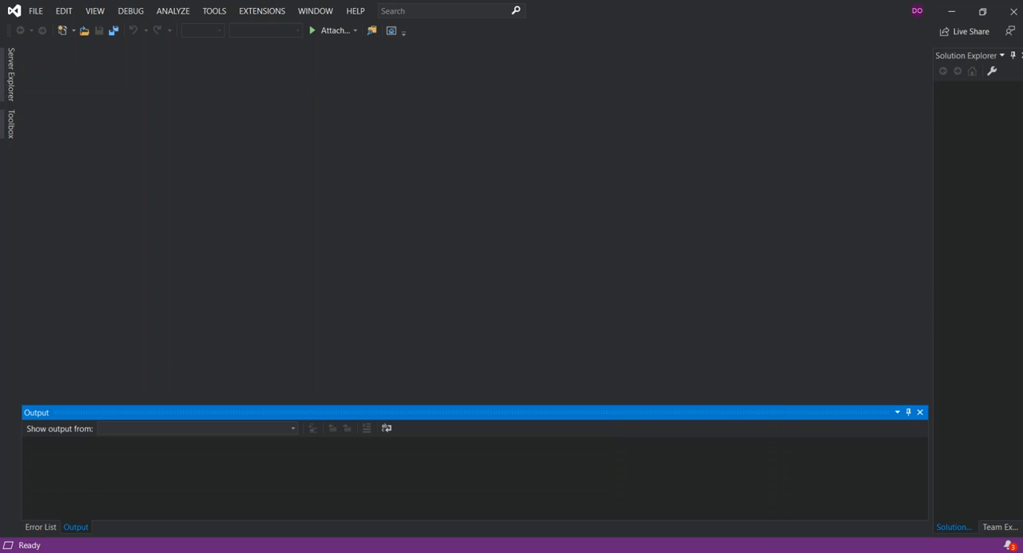
Start File > New > Project and filter the templates to the Web project type
click(35, 9)
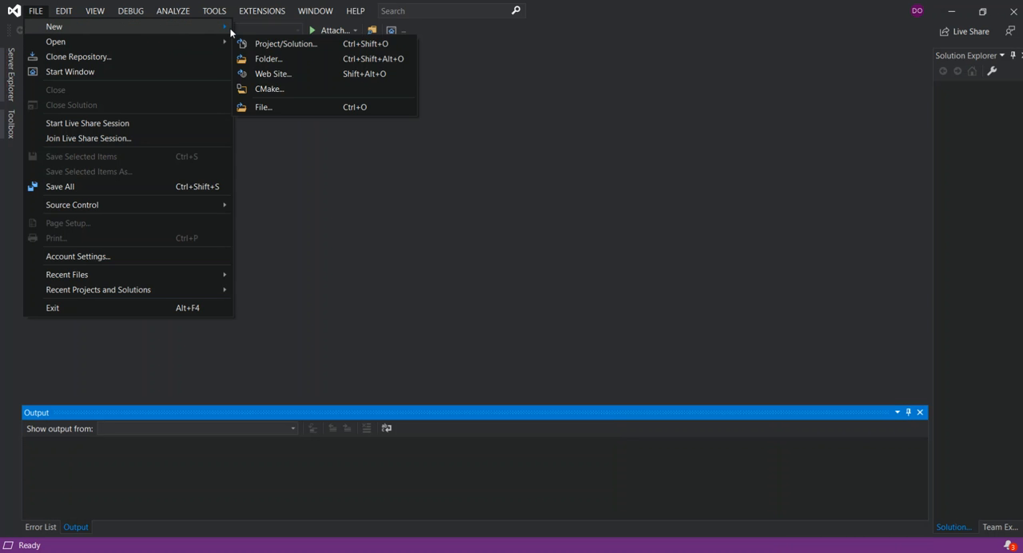
click(284, 44)
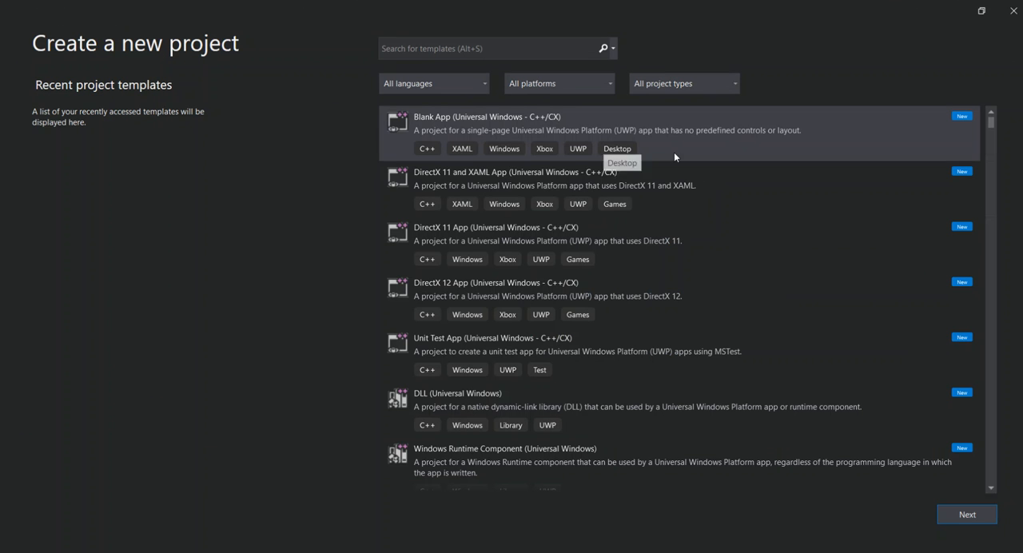
click(680, 83)
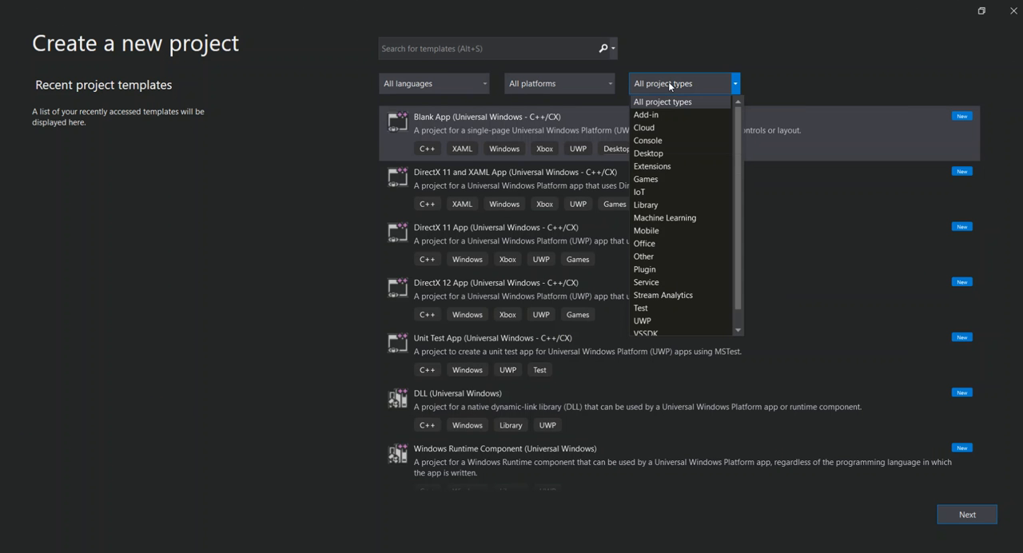
scroll(down, 3)
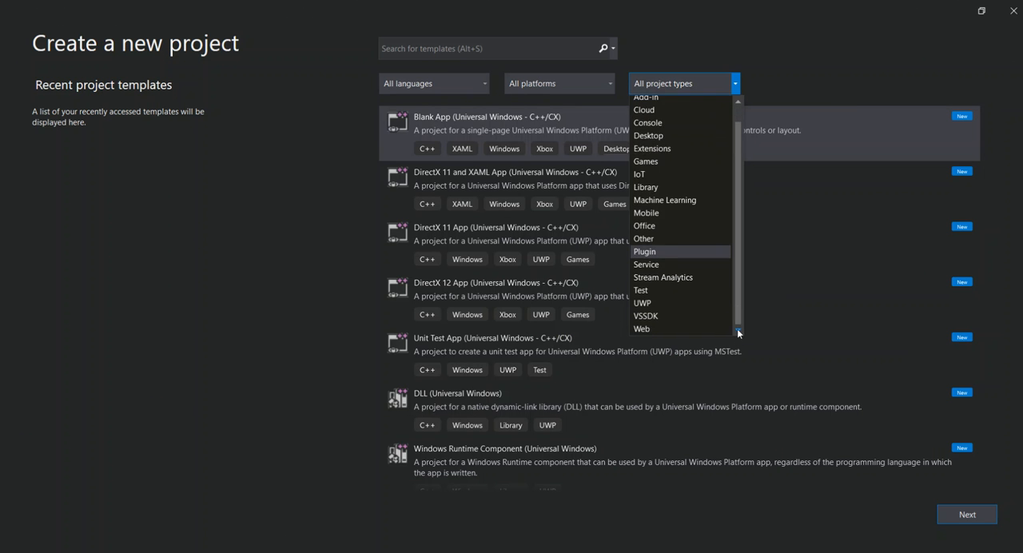
click(642, 329)
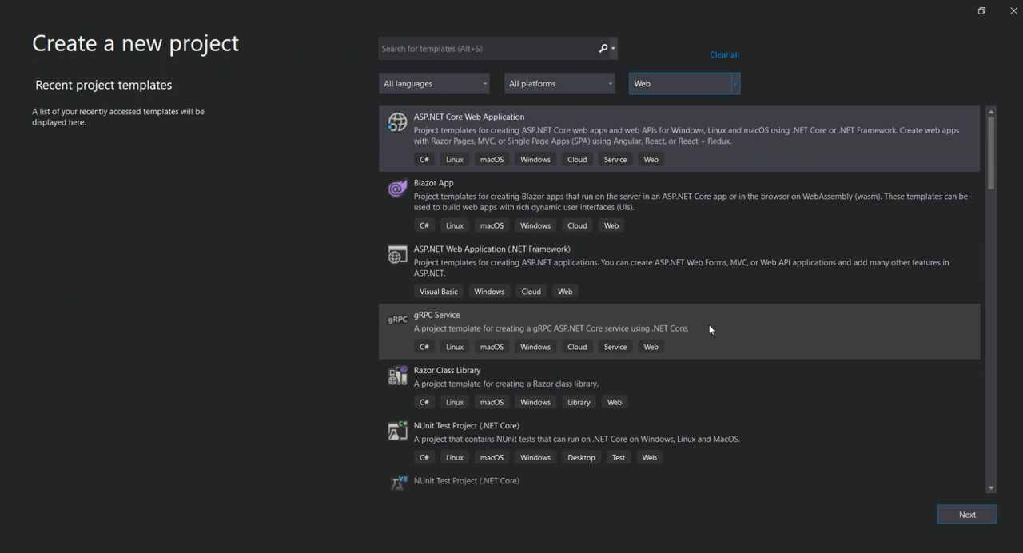
mouse_move(738, 176)
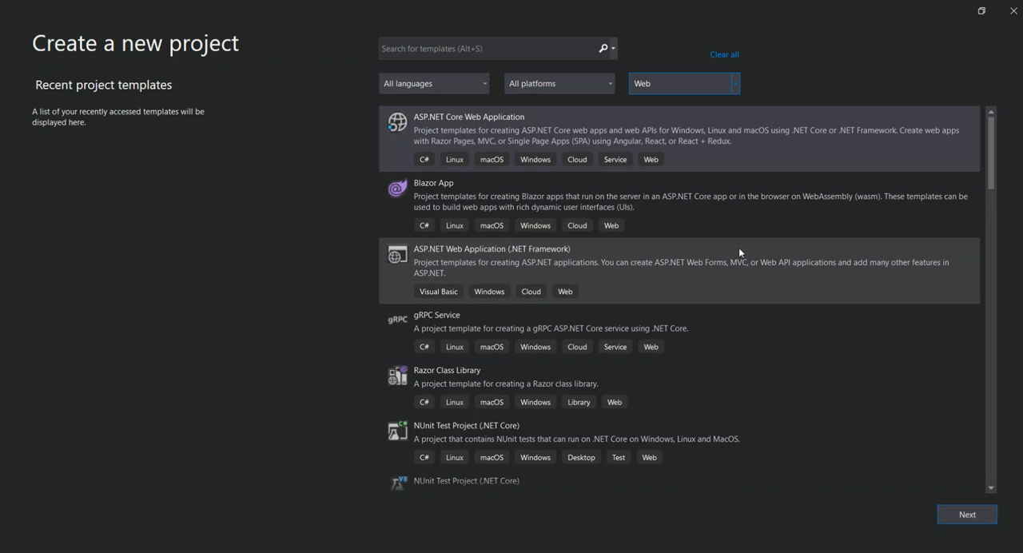
mouse_move(639, 179)
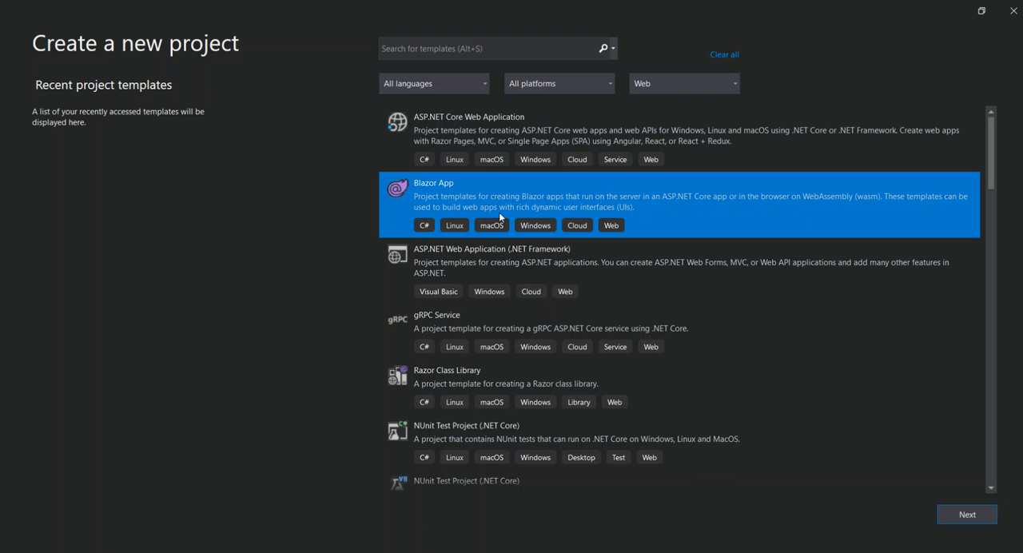
mouse_move(451, 204)
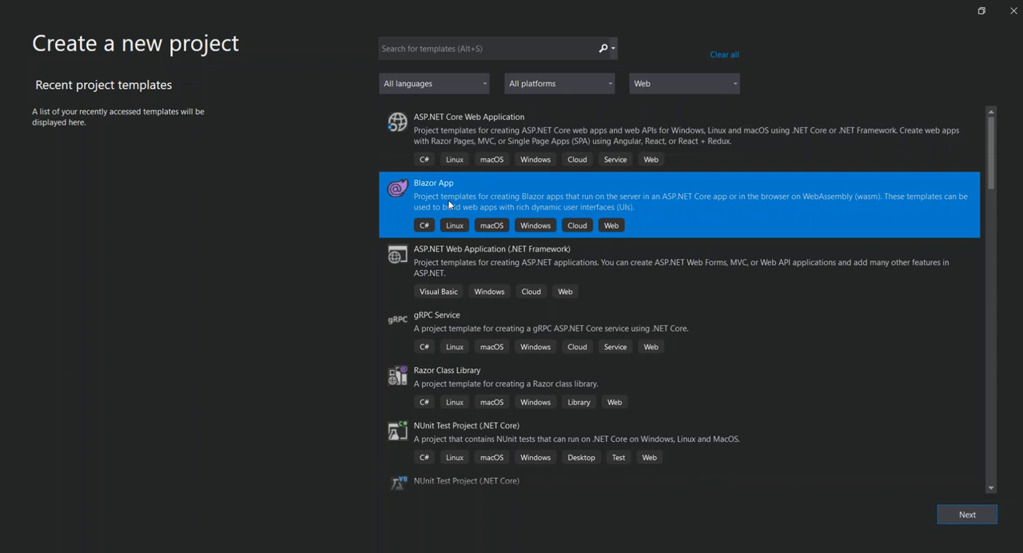
mouse_move(511, 216)
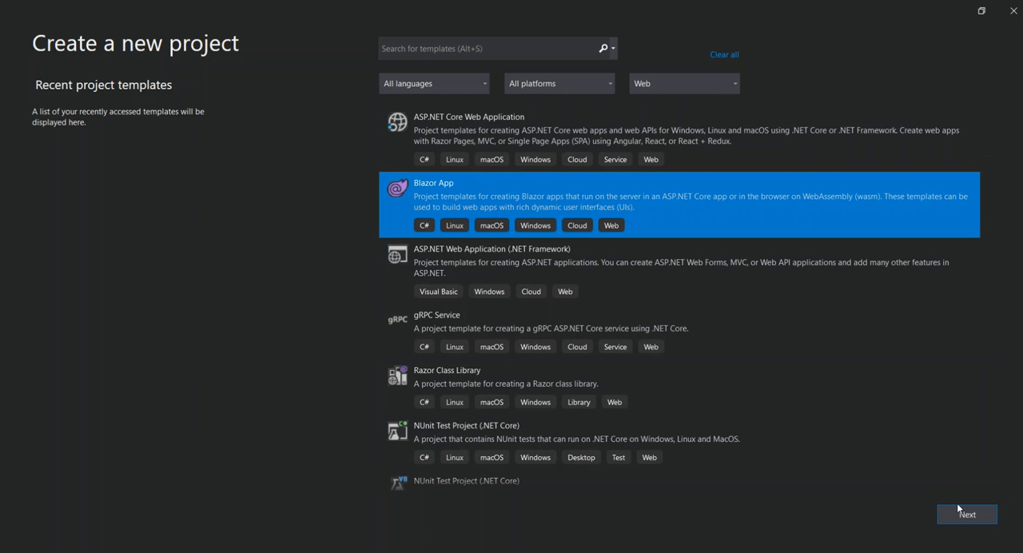
Continue with Next to the Configure screen, keeping the name BlazorApp2 and default location
click(965, 515)
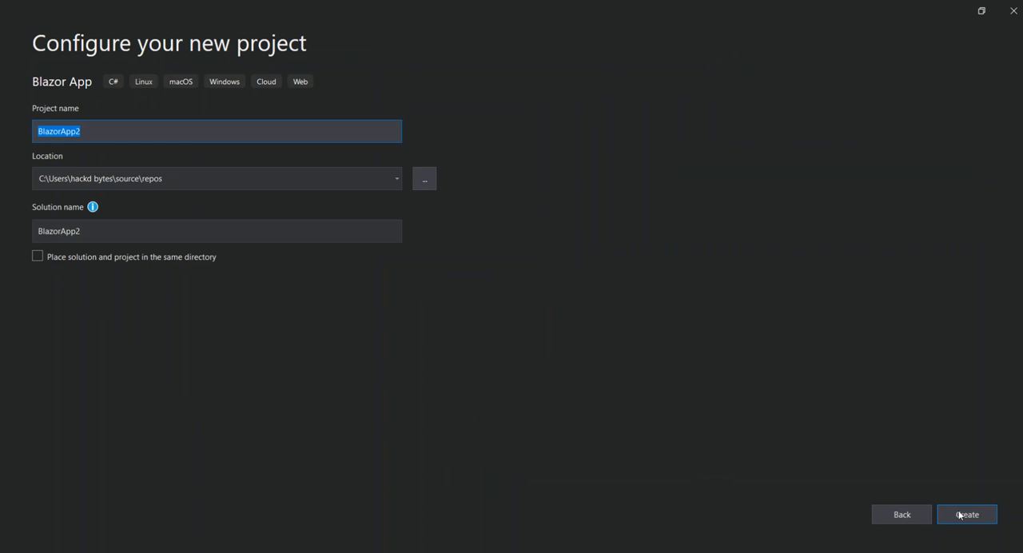
mouse_move(170, 125)
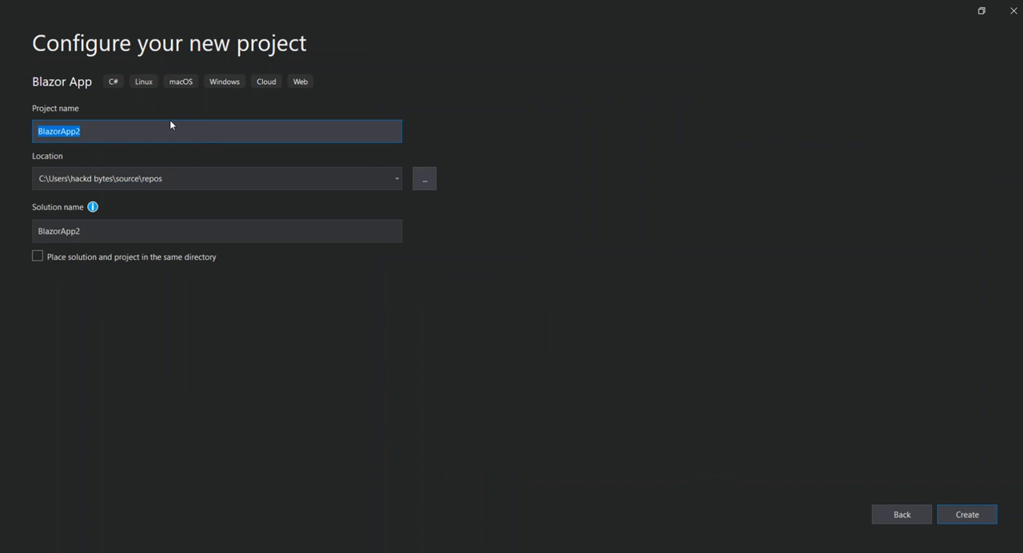
mouse_move(166, 206)
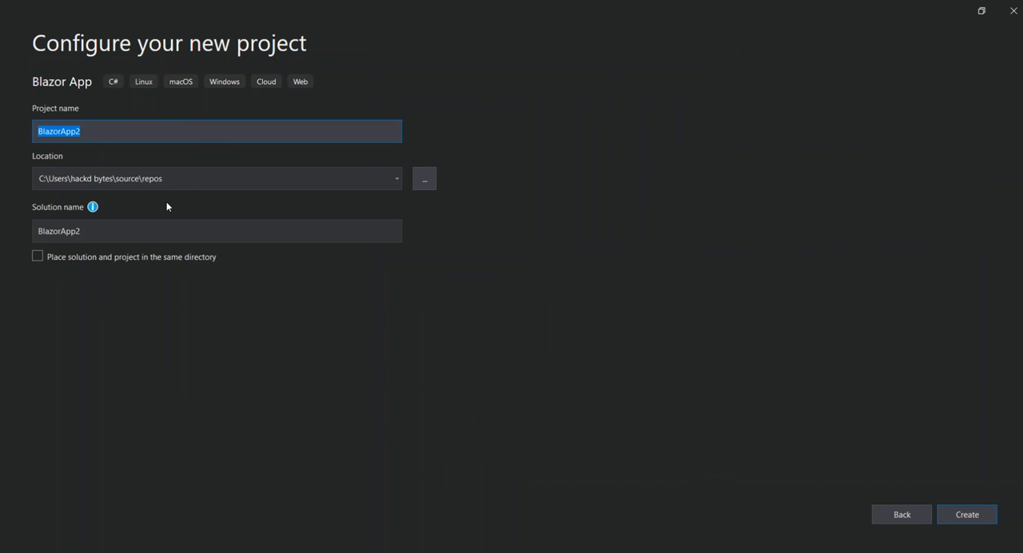
mouse_move(623, 344)
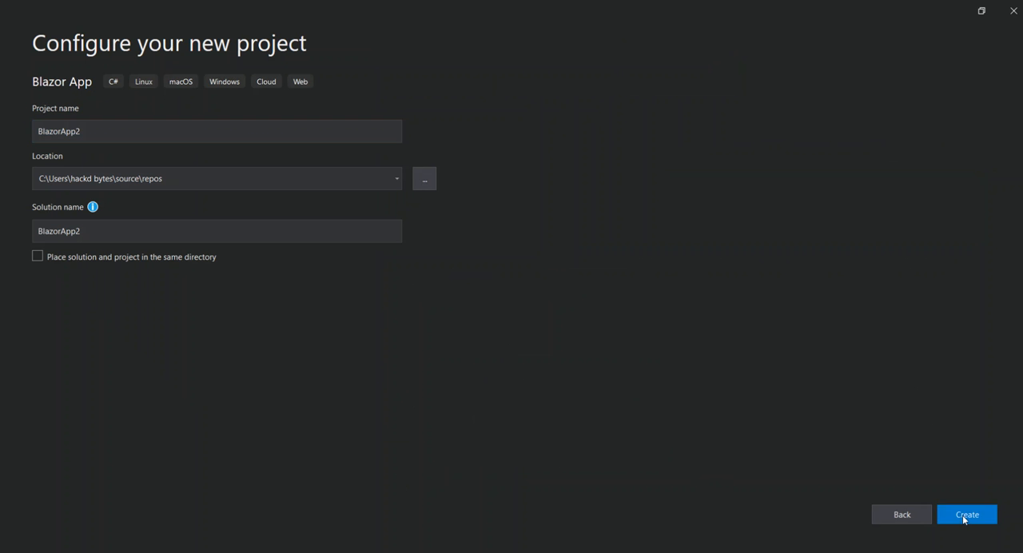
Create BlazorApp2 as a Blazor WebAssembly App with HTTPS off and Progressive Web Application on
click(965, 515)
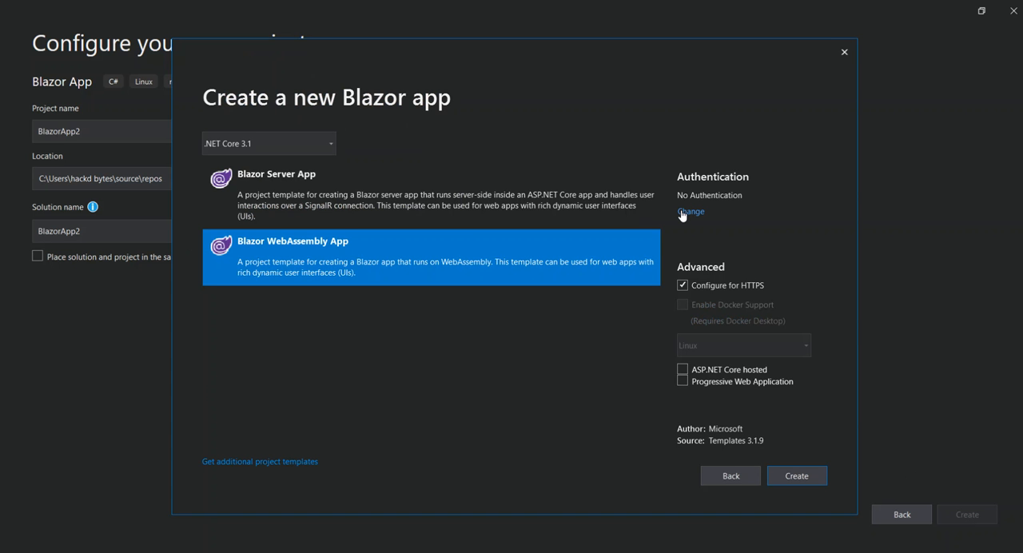
mouse_move(390, 205)
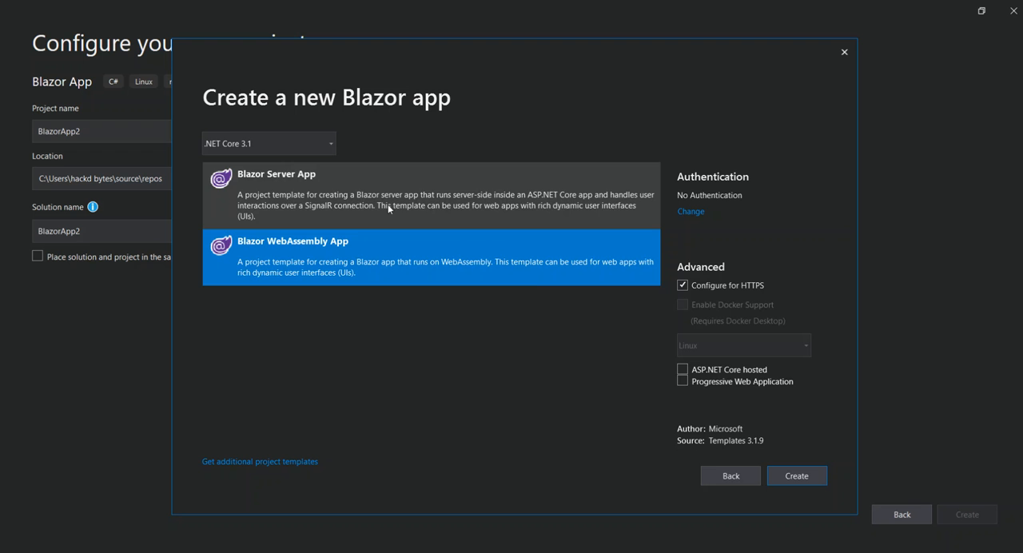
click(431, 195)
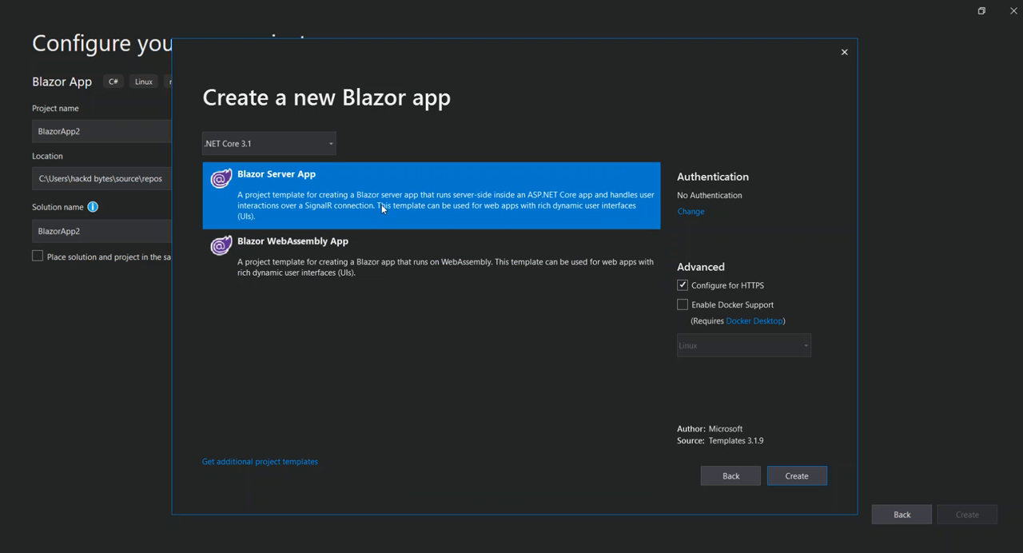
mouse_move(275, 262)
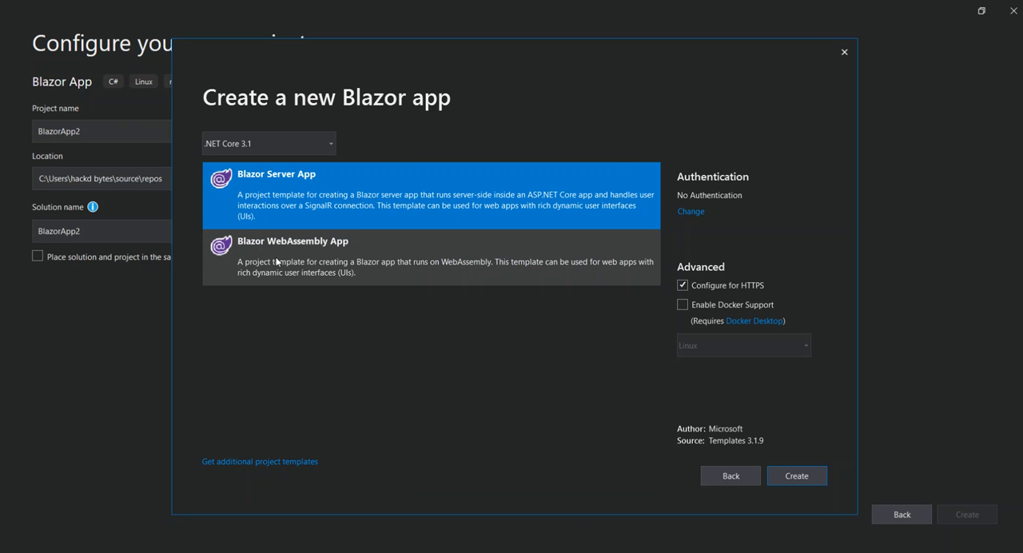
click(429, 256)
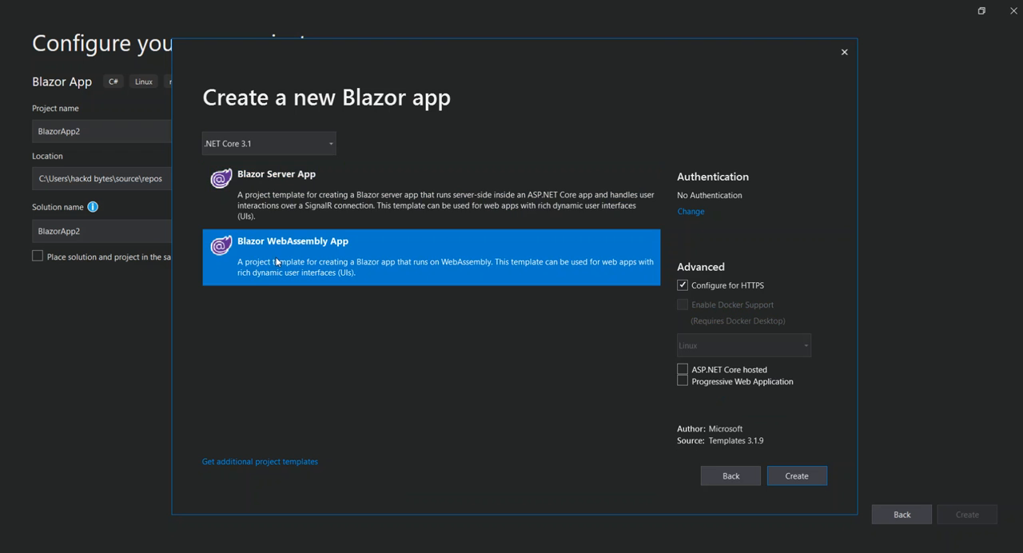
mouse_move(376, 265)
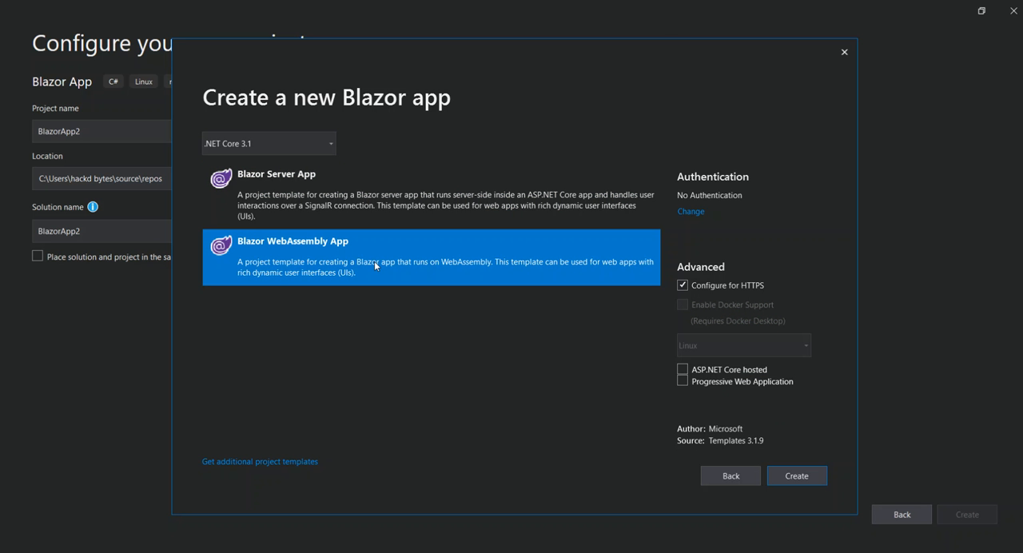
mouse_move(591, 310)
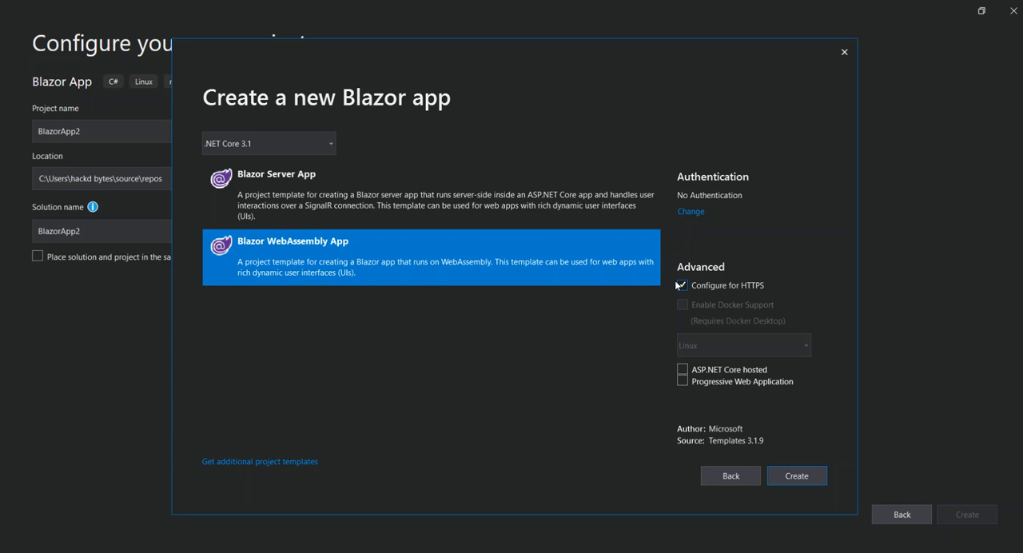
click(681, 284)
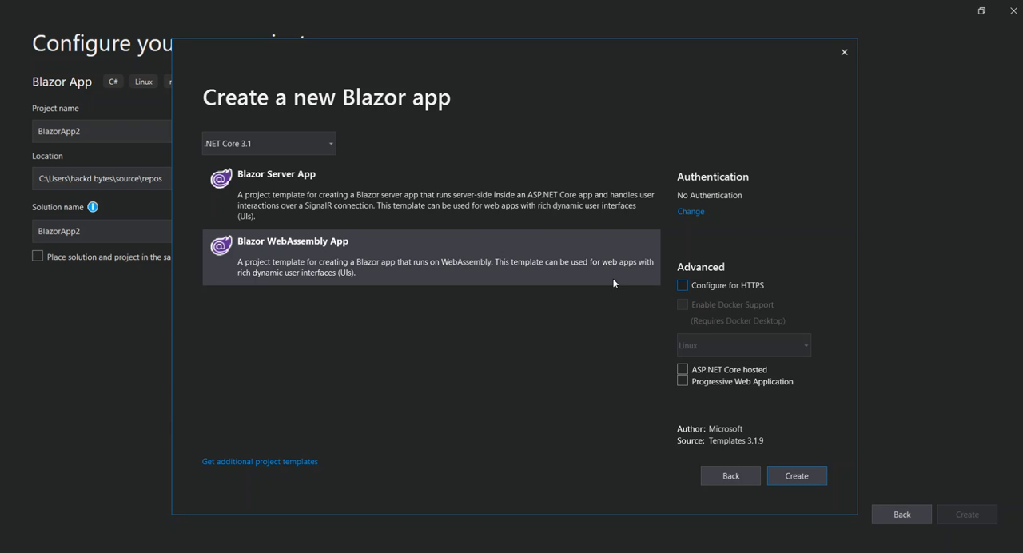
click(431, 255)
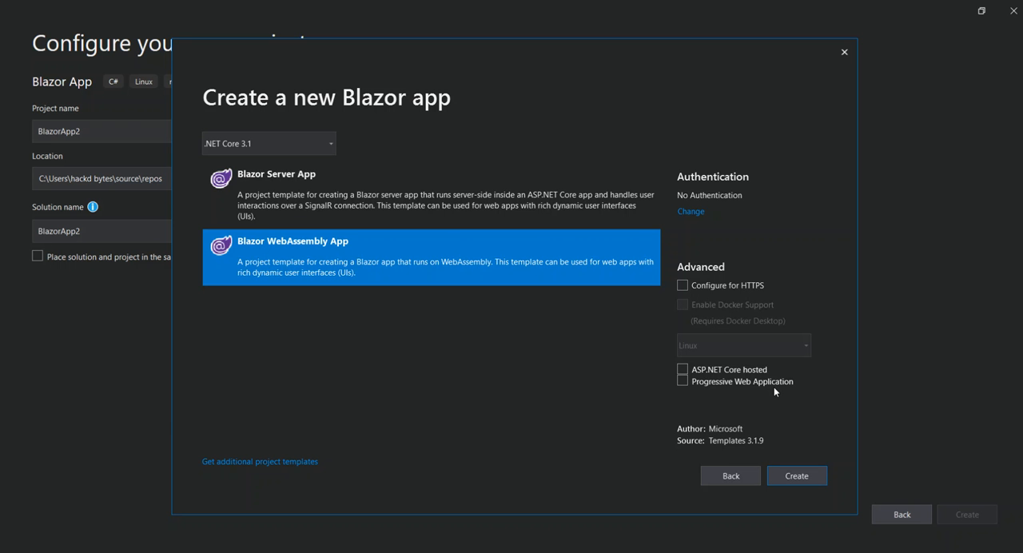
mouse_move(658, 381)
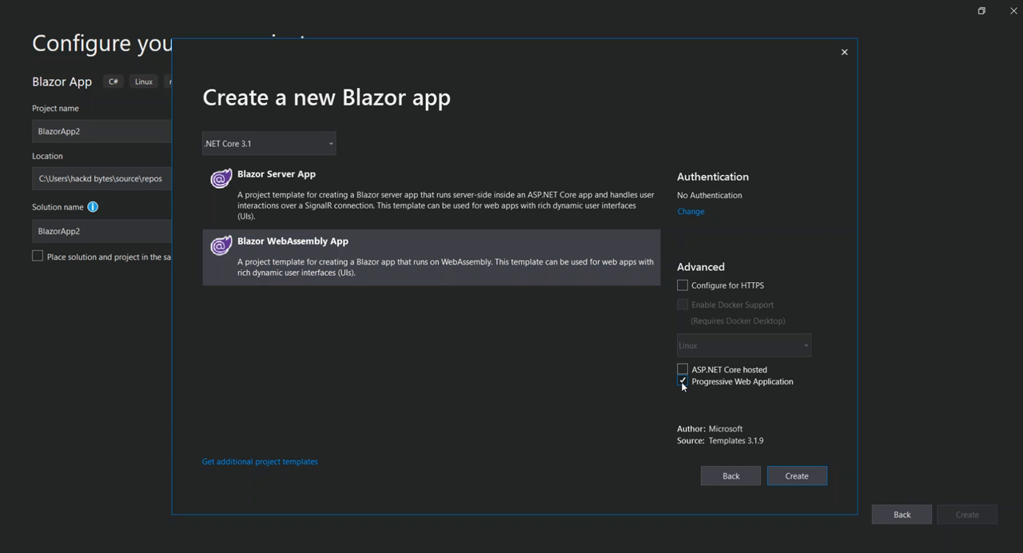
click(683, 380)
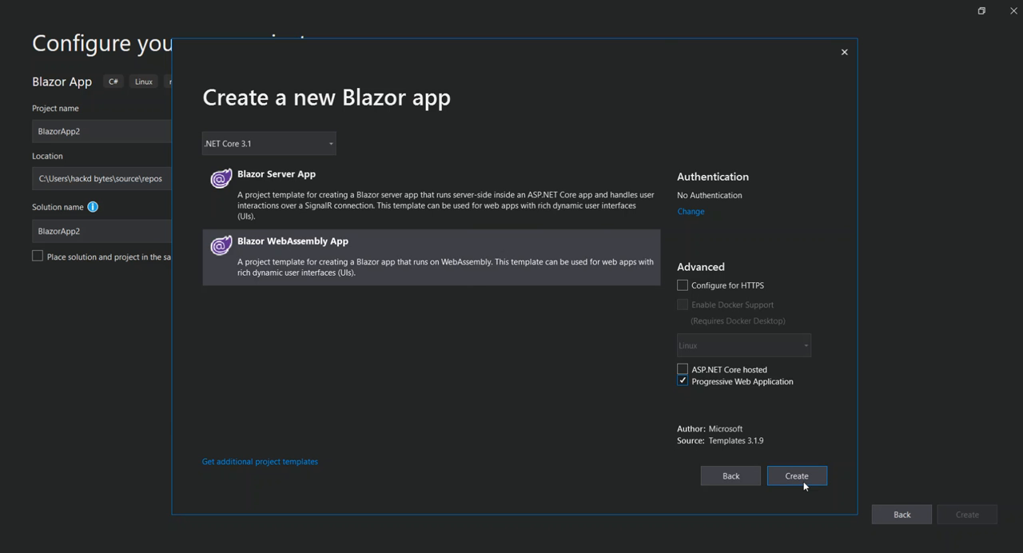
click(796, 477)
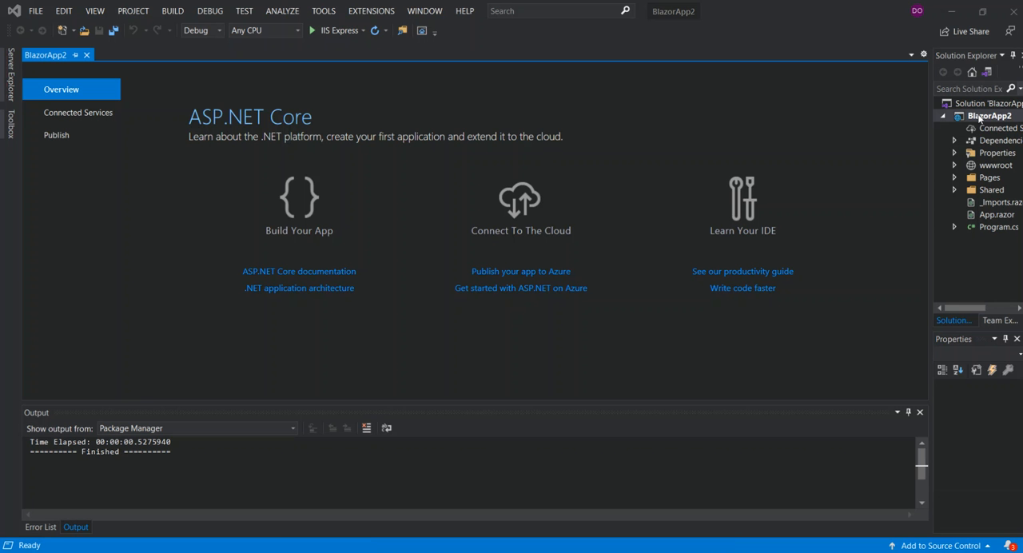
Expand wwwroot and Pages in Solution Explorer and select Counter.razor
click(989, 115)
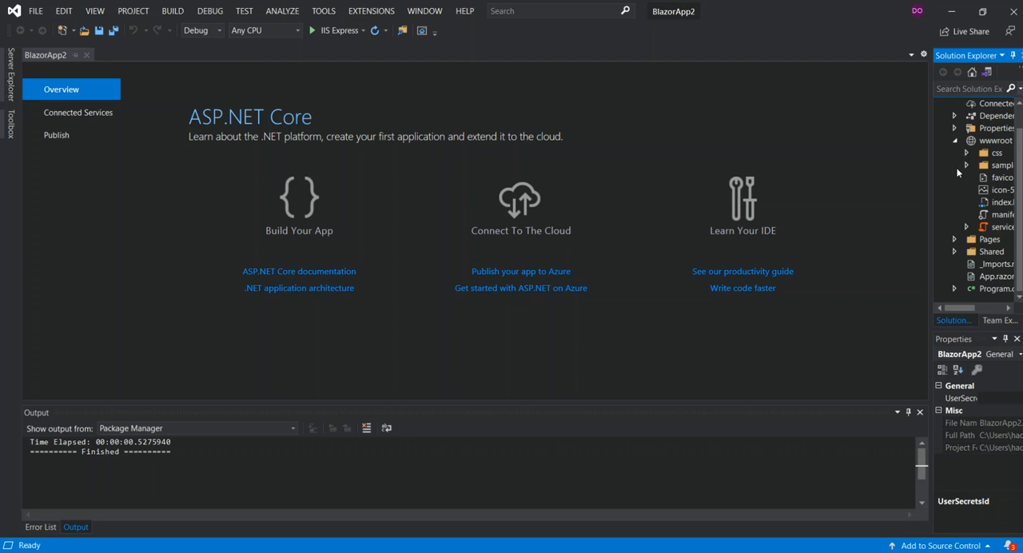
mouse_move(959, 147)
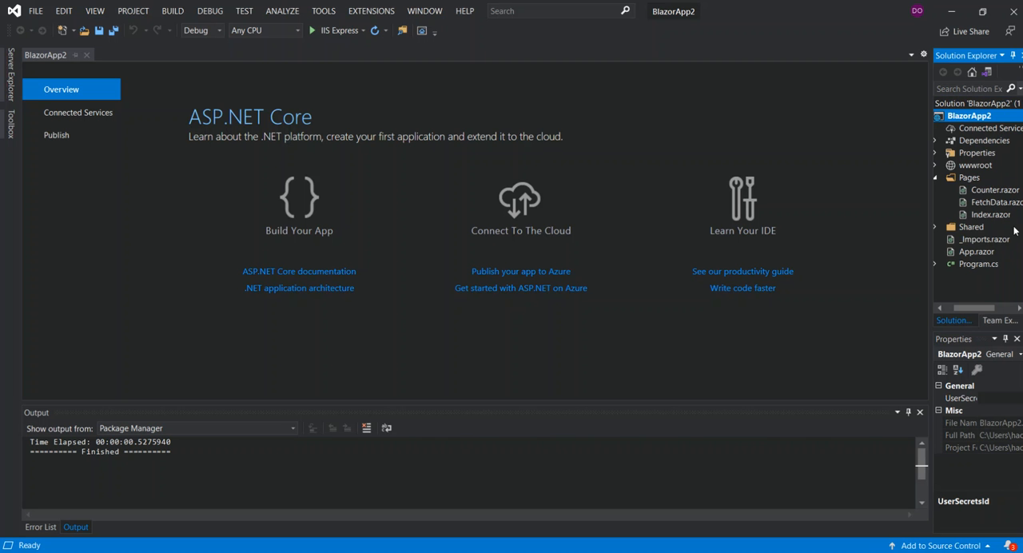
click(994, 190)
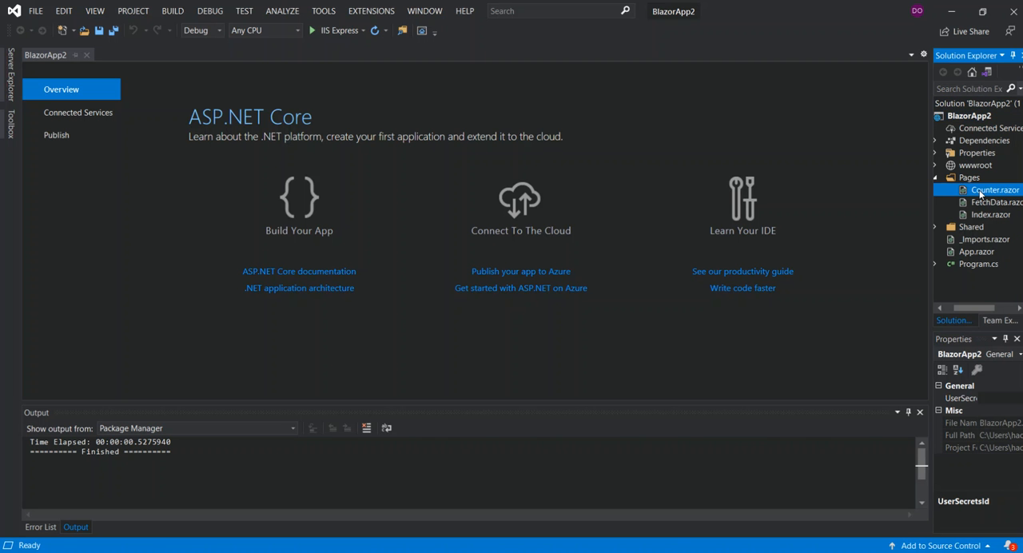
Open Counter.razor in the editor and collapse the Pages folder
double_click(994, 188)
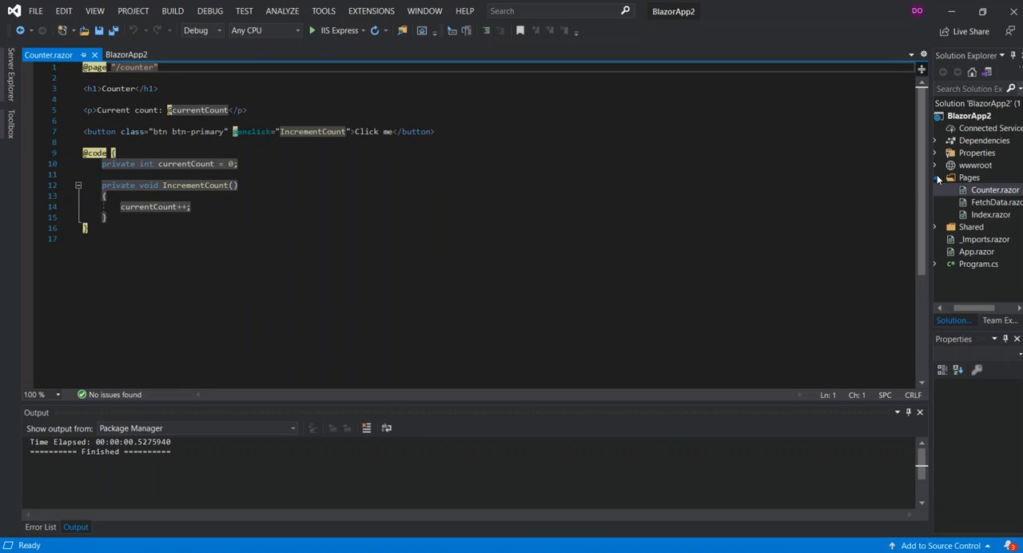
click(968, 177)
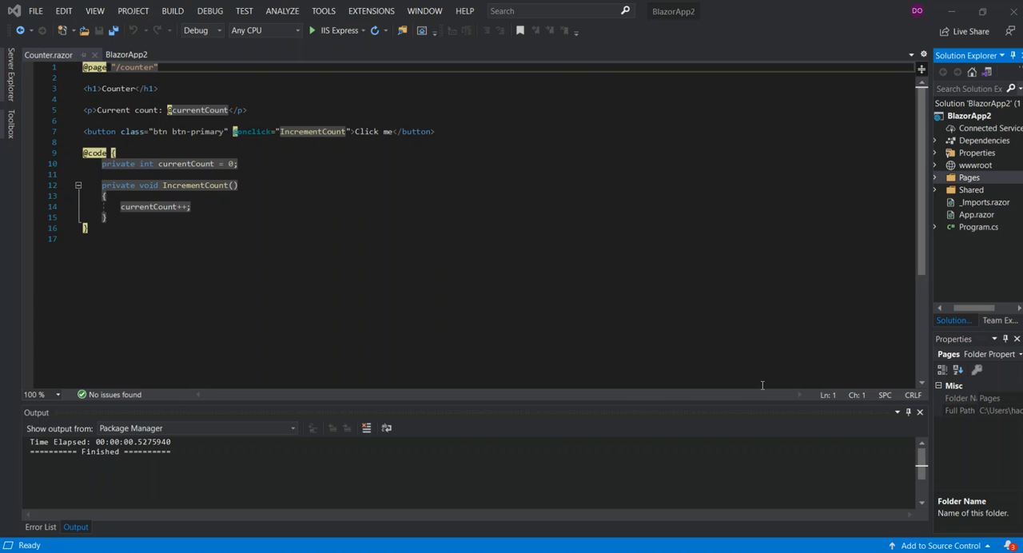
mouse_move(326, 48)
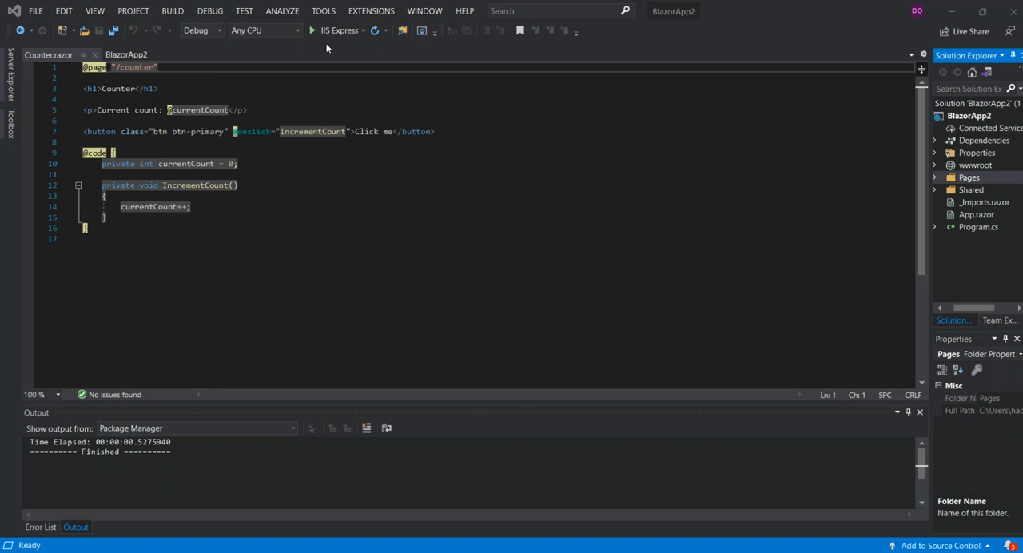
mouse_move(336, 30)
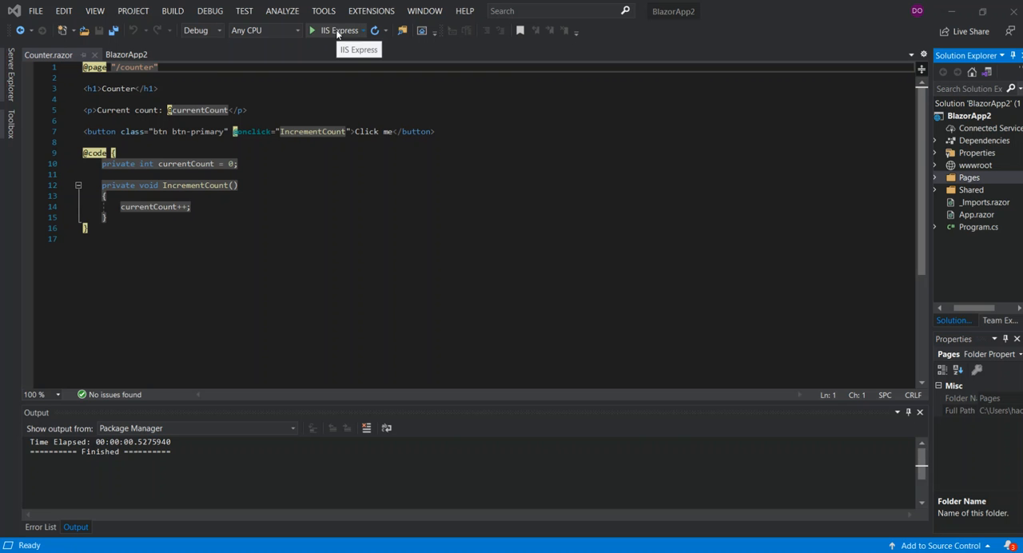
Build and start BlazorApp2 under IIS Express so it launches in the browser
click(311, 31)
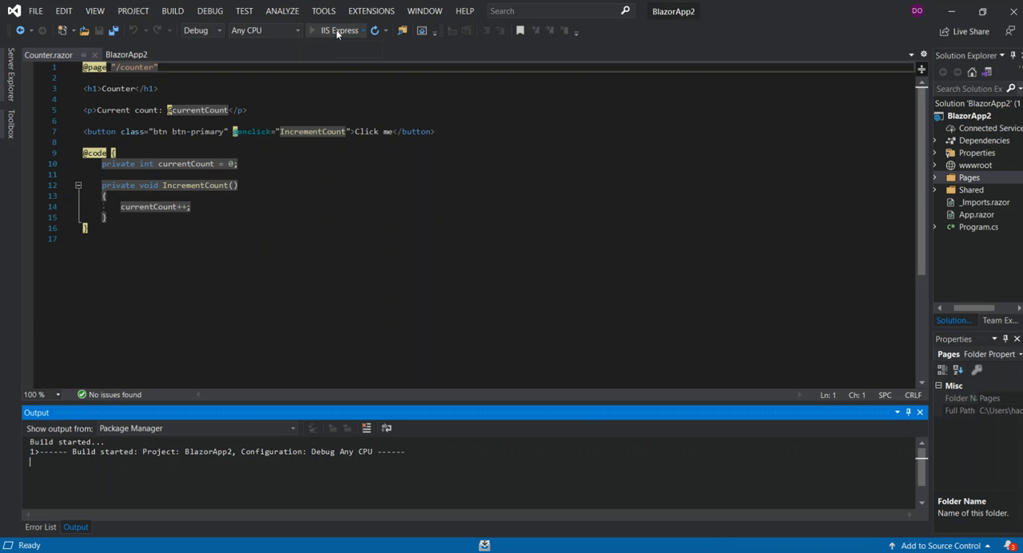
click(335, 31)
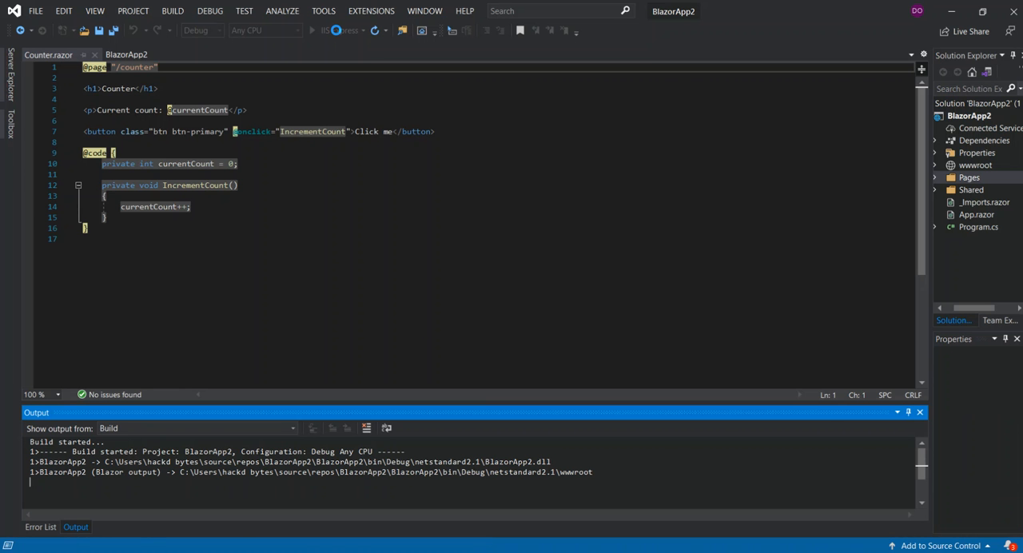
click(344, 30)
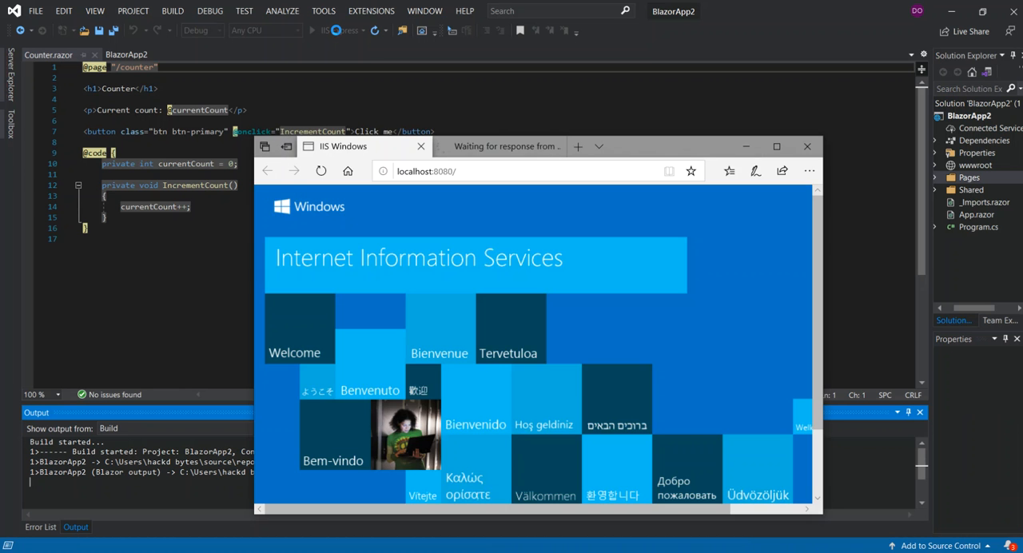
click(327, 30)
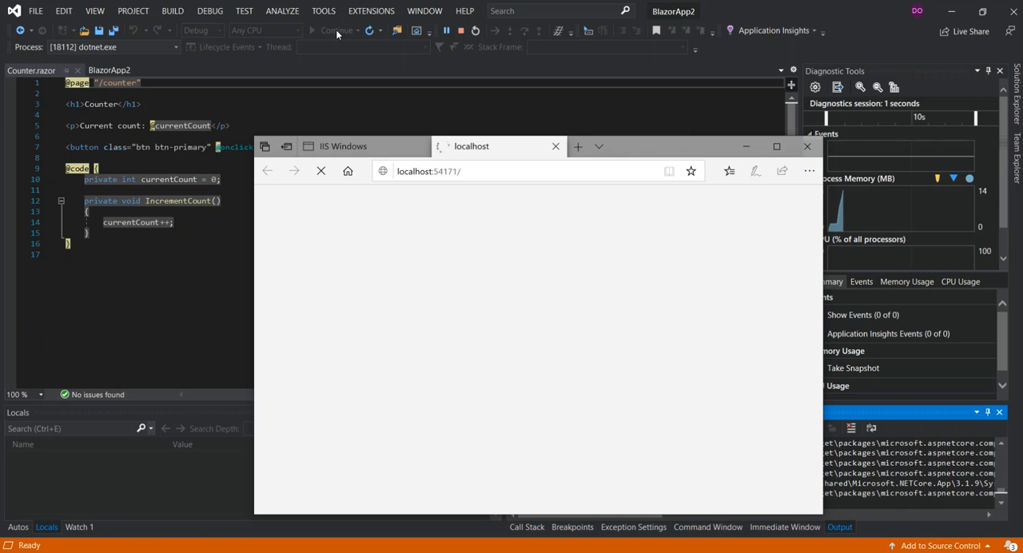
In Edge raise the Counter page count to 3, view Fetch data, then close the browser
click(322, 171)
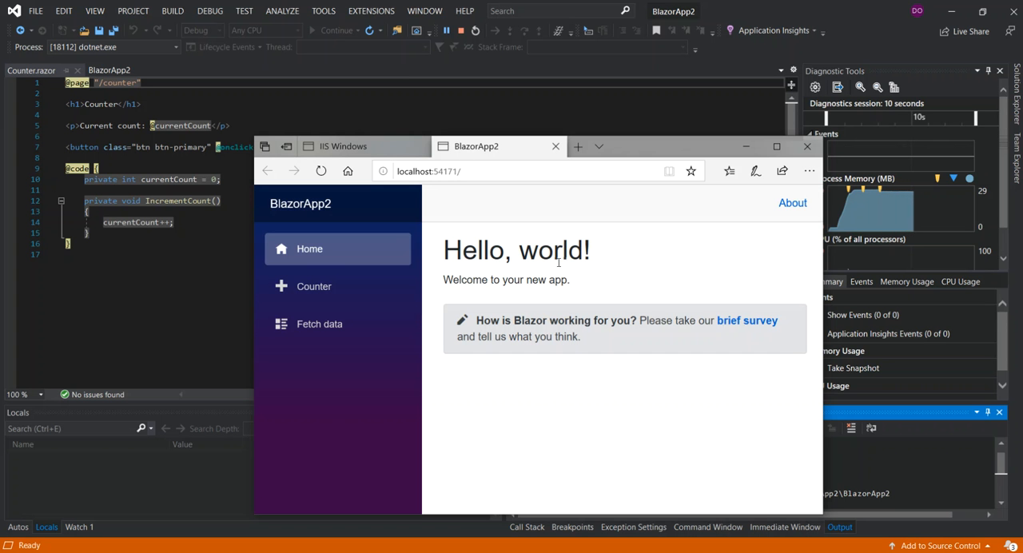
mouse_move(642, 298)
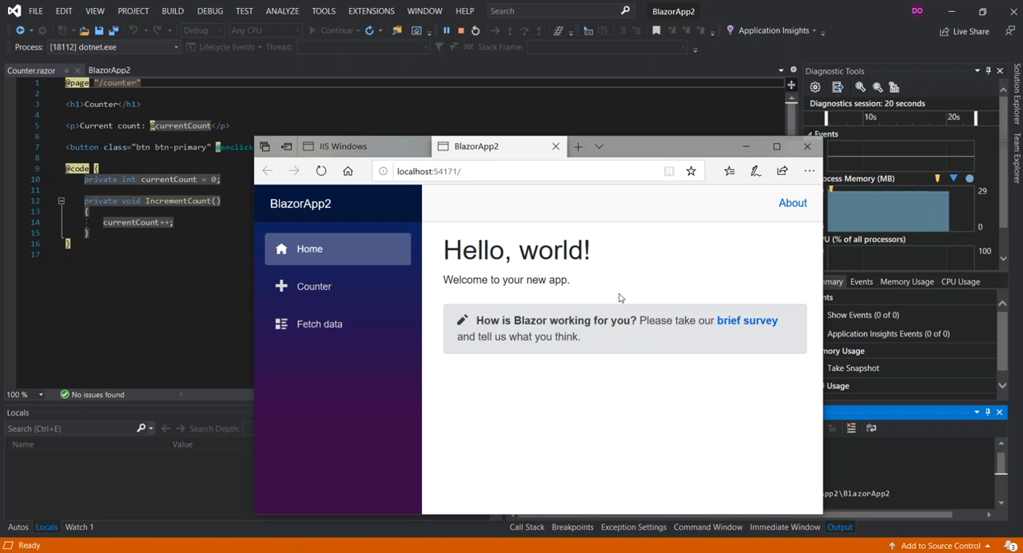
mouse_move(677, 243)
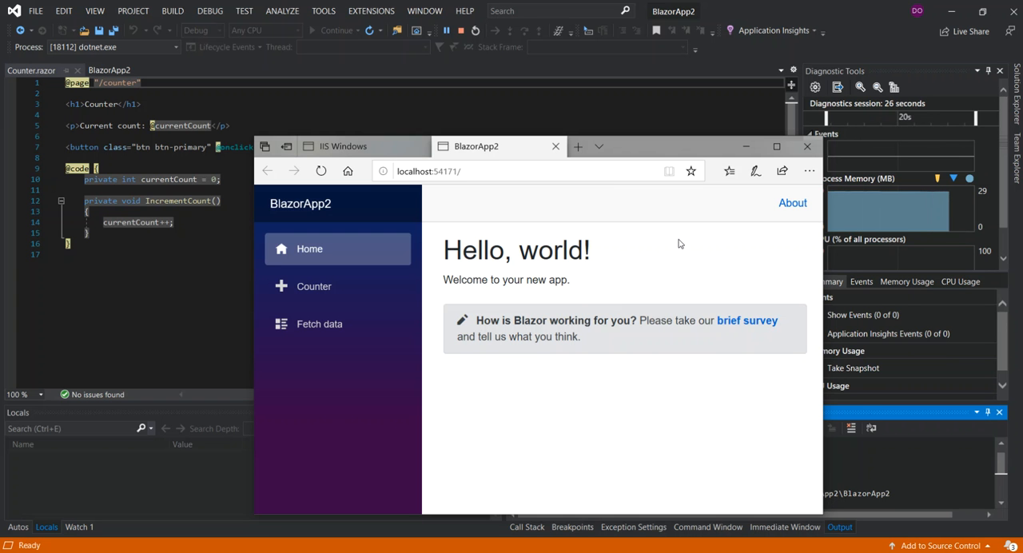
mouse_move(497, 196)
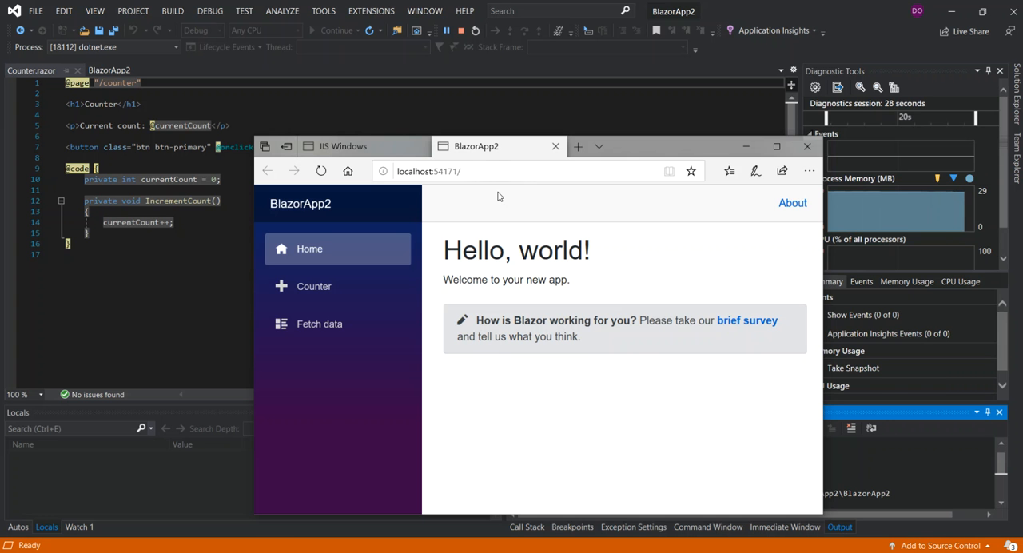
click(313, 286)
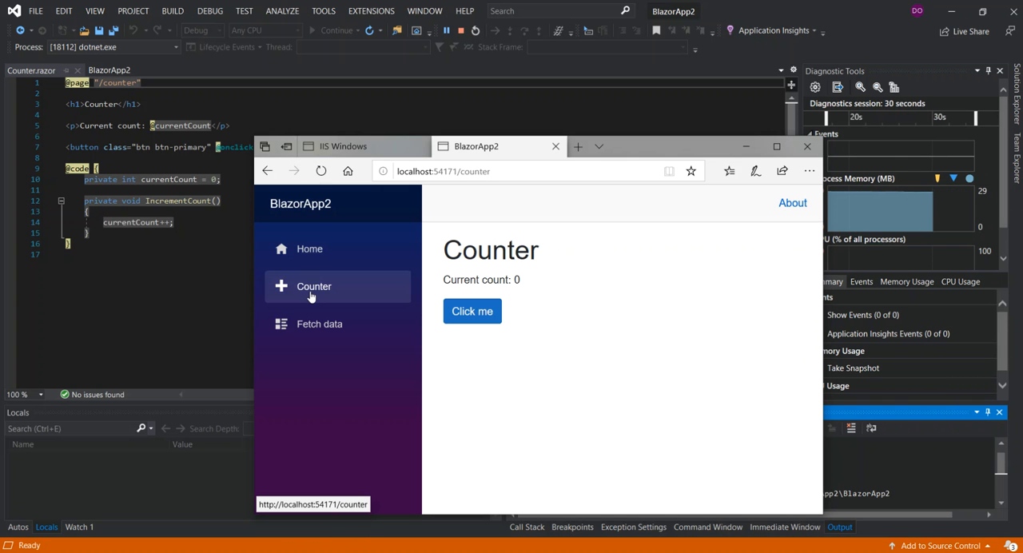
click(472, 310)
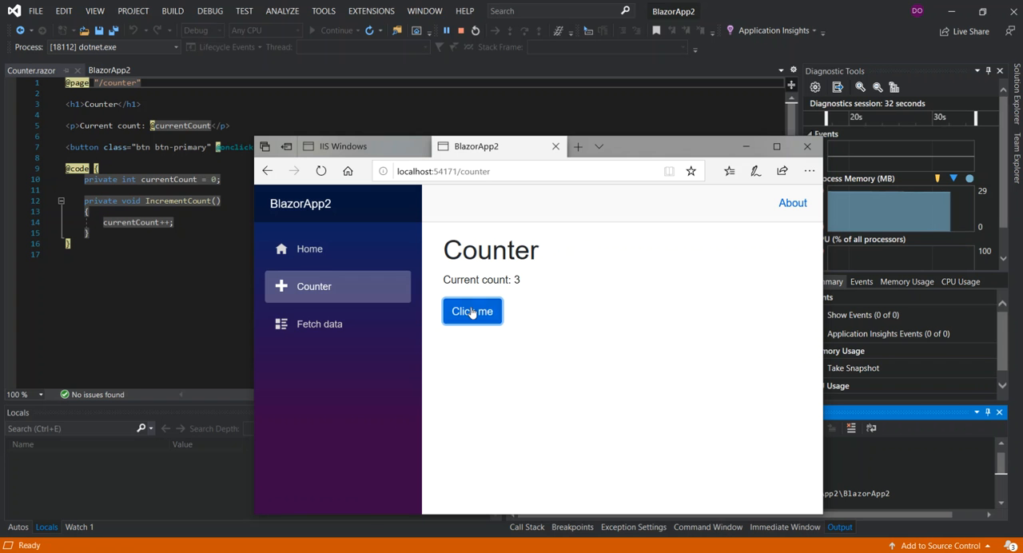
click(319, 325)
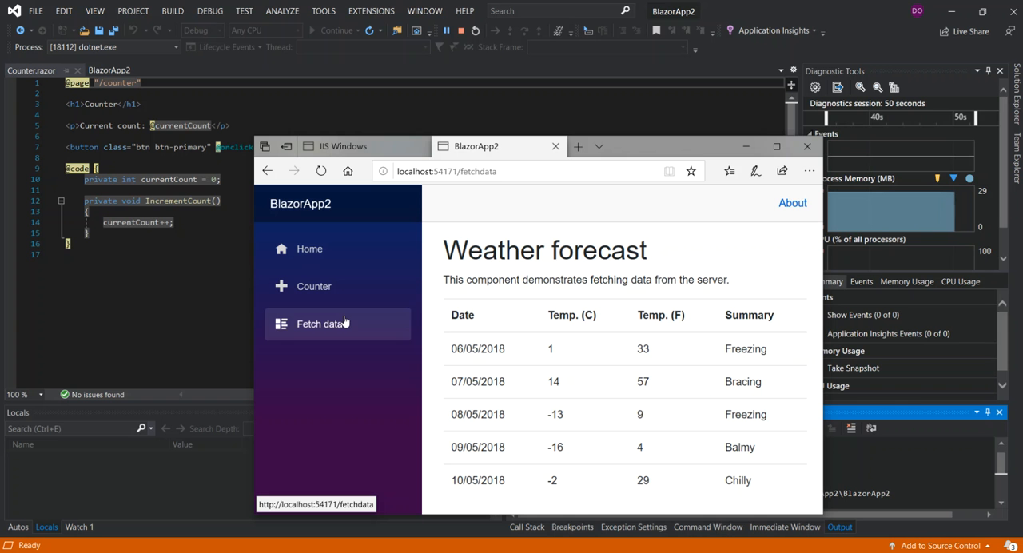
mouse_move(367, 298)
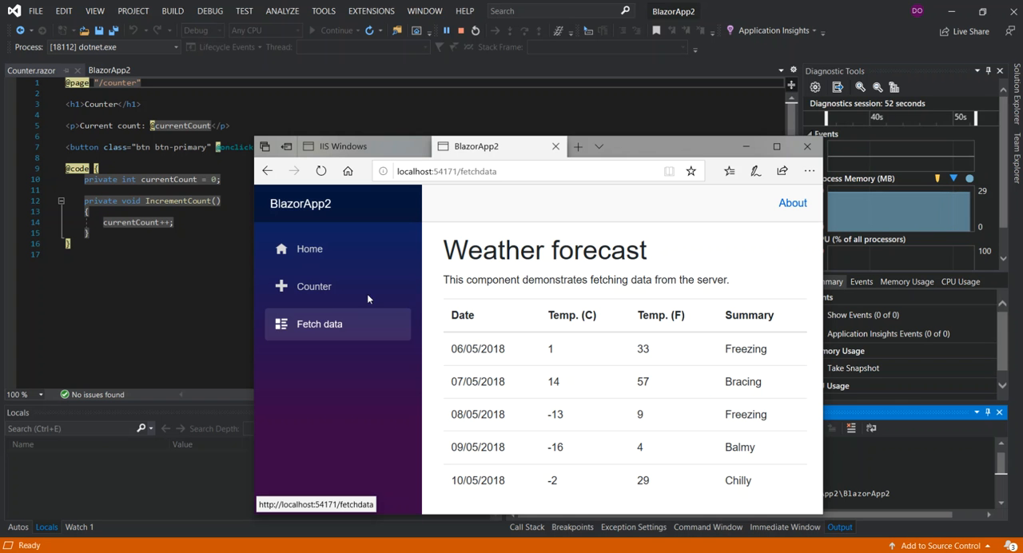
click(806, 147)
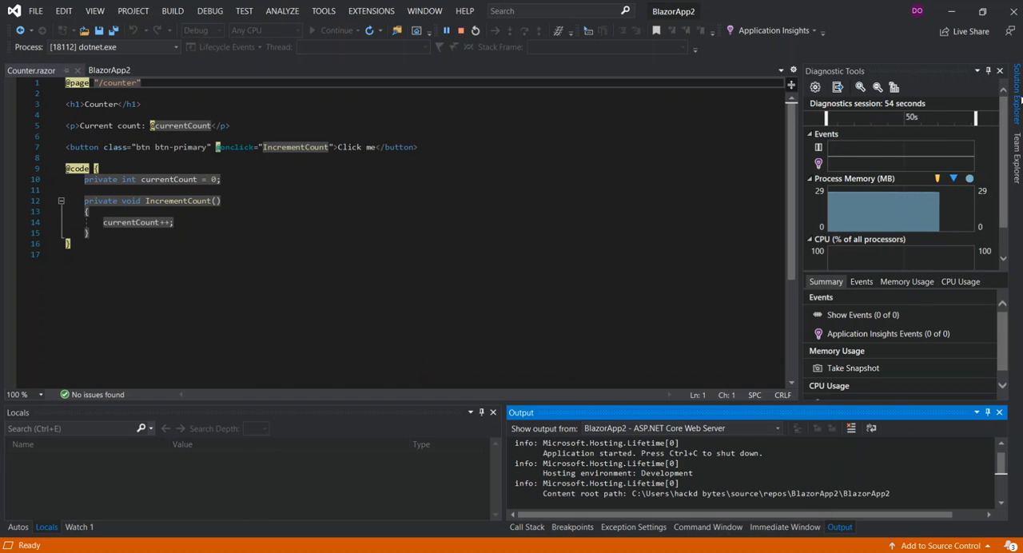
Open MainLayout.razor and NavMenu.razor from the Shared folder in the editor
click(1014, 112)
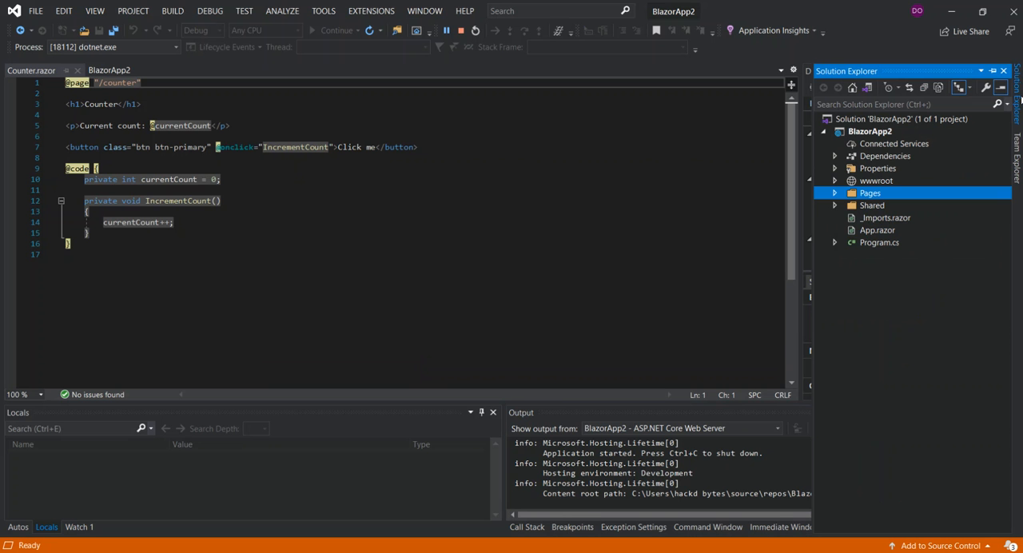
mouse_move(836, 191)
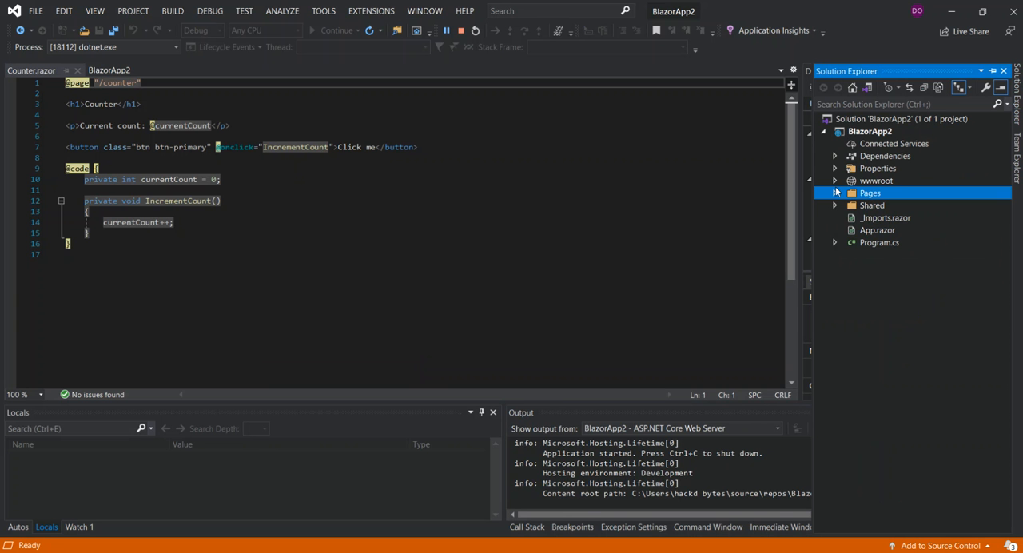
click(834, 205)
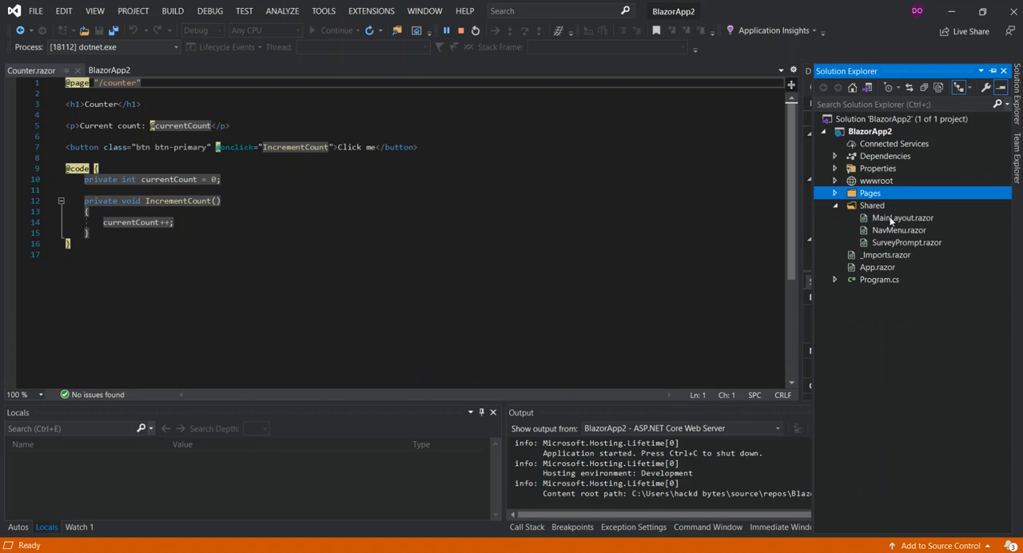
double_click(901, 218)
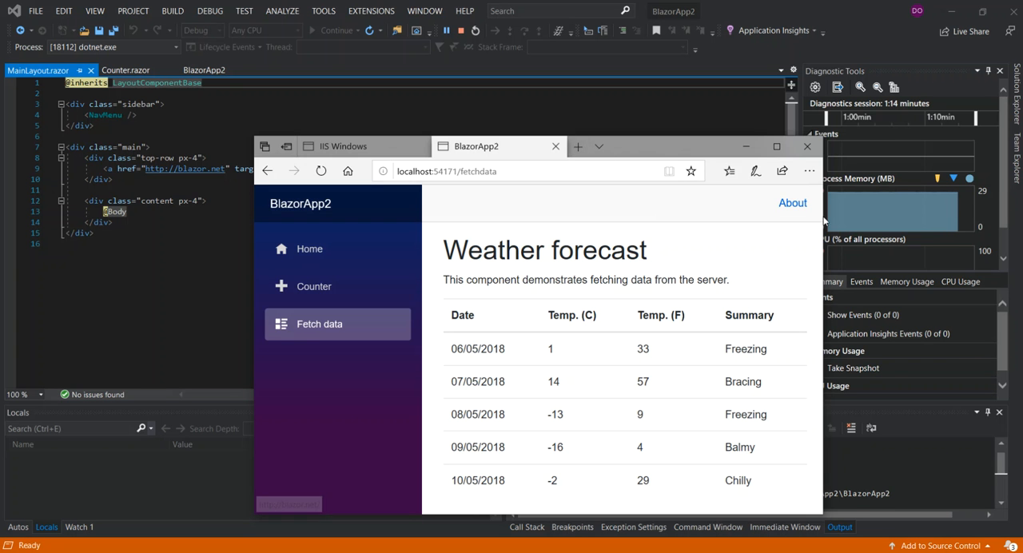
click(805, 145)
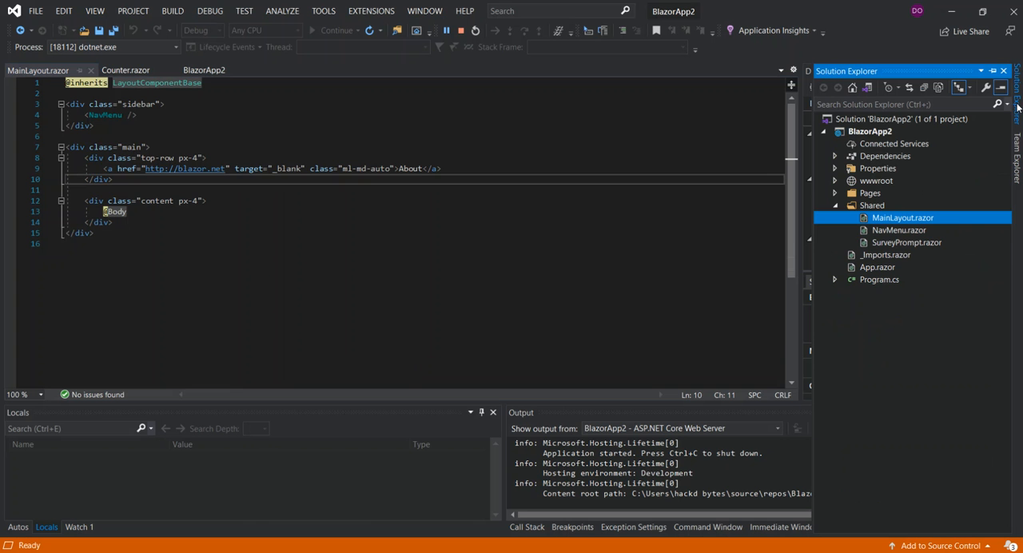
mouse_move(895, 234)
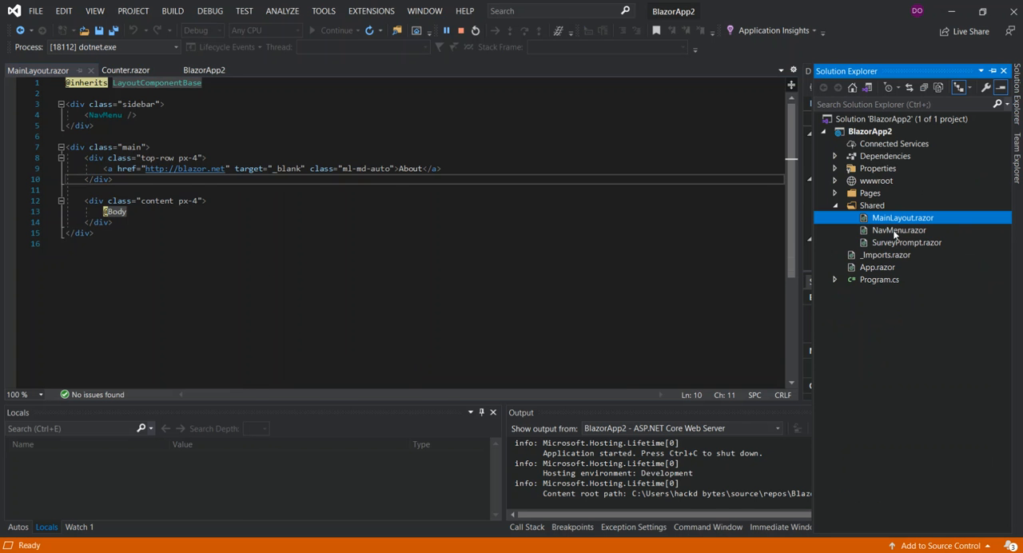
double_click(897, 230)
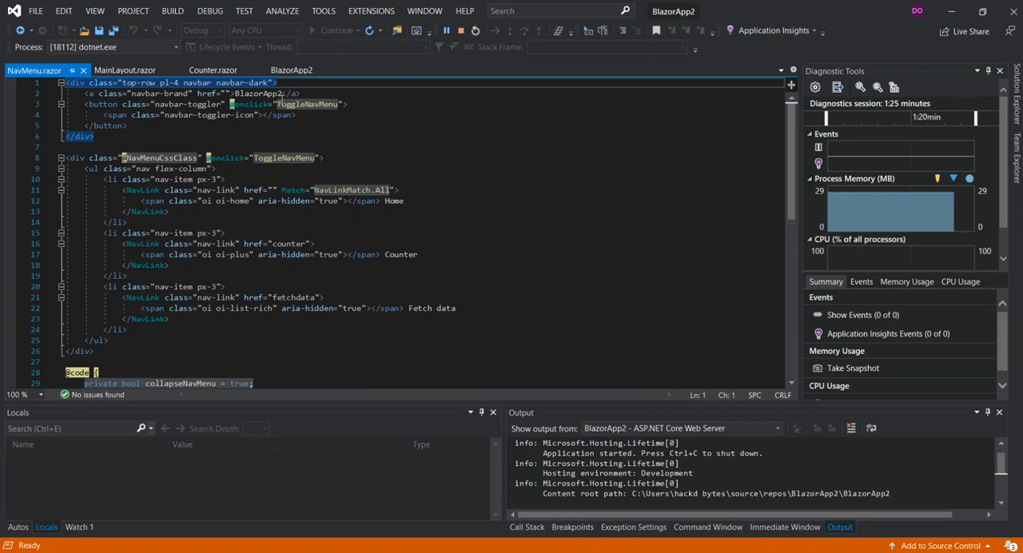
mouse_move(310, 331)
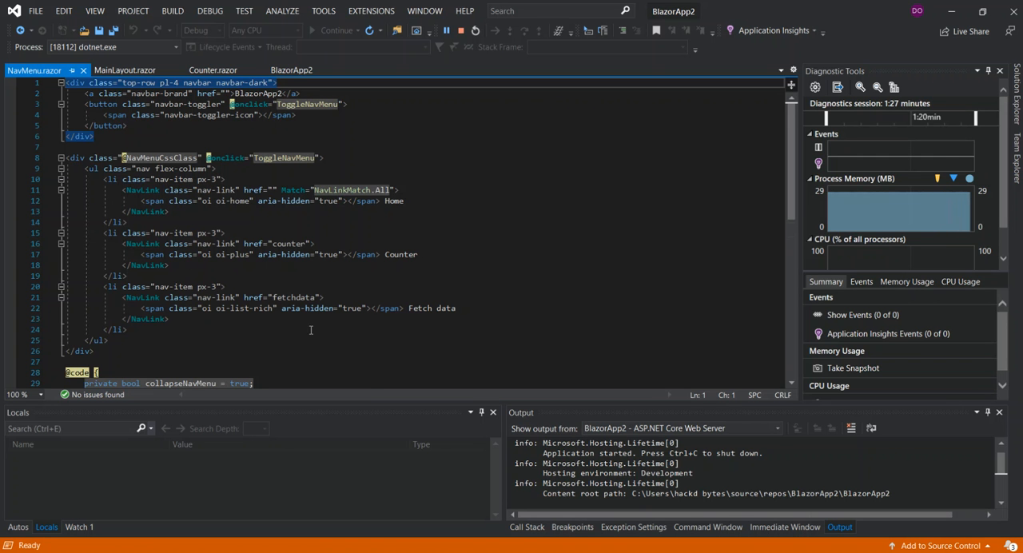